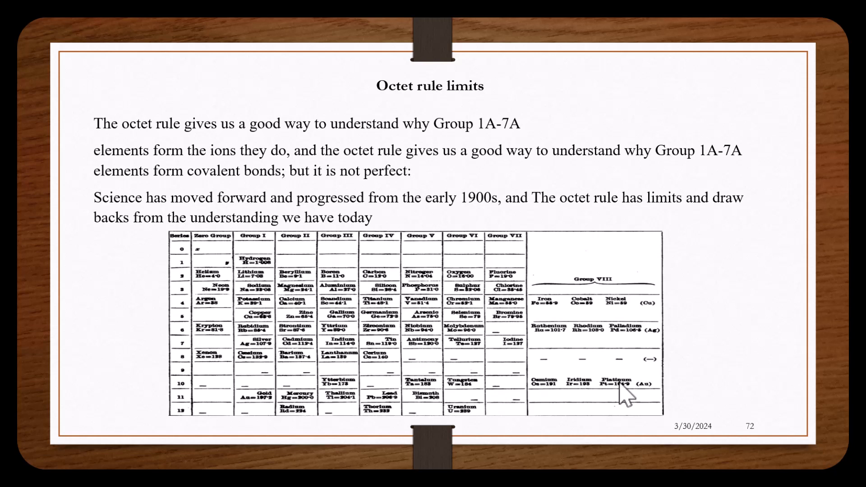
{"action": "mouse_move", "coordinate": [444, 121]}
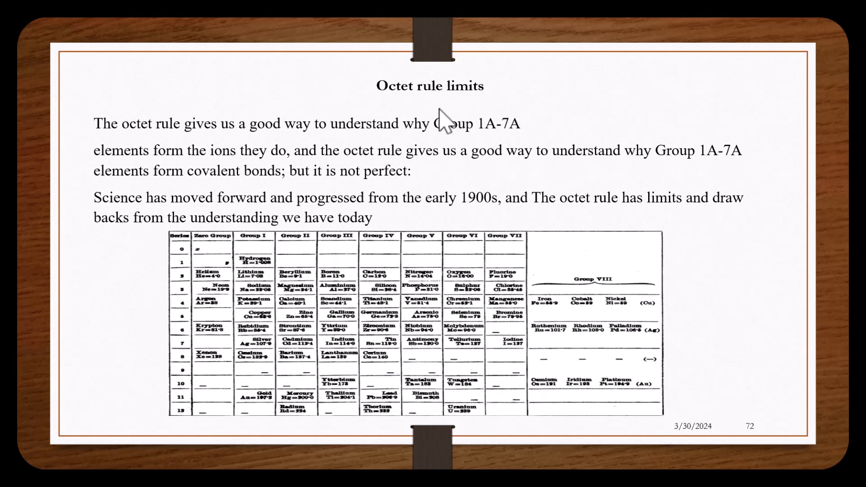
{"action": "mouse_move", "coordinate": [133, 262]}
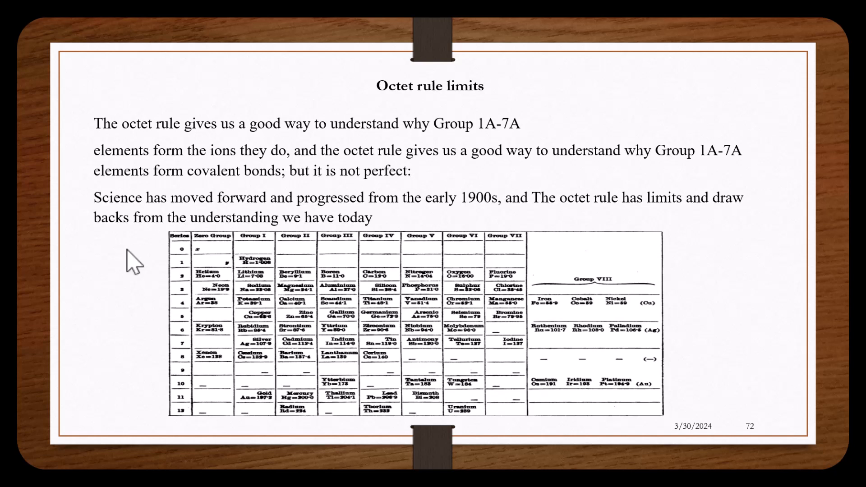
{"action": "mouse_move", "coordinate": [674, 102]}
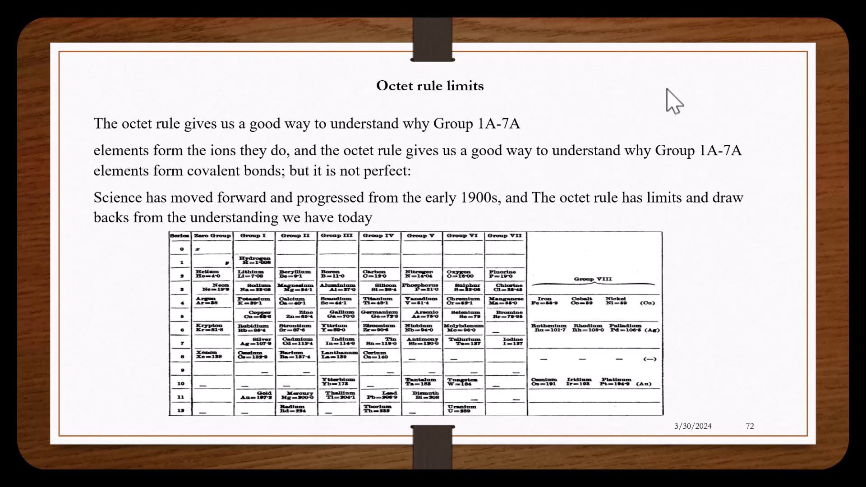
Step: Advance to the ions slide and mark up its periodic table rows in red ink
{"action": "key", "text": "right"}
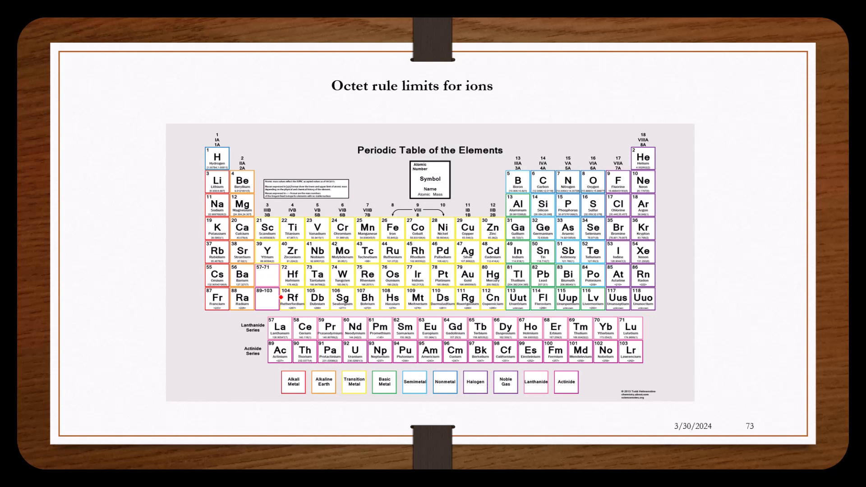
{"action": "left_click_drag", "start_coordinate": [255, 215], "coordinate": [406, 319]}
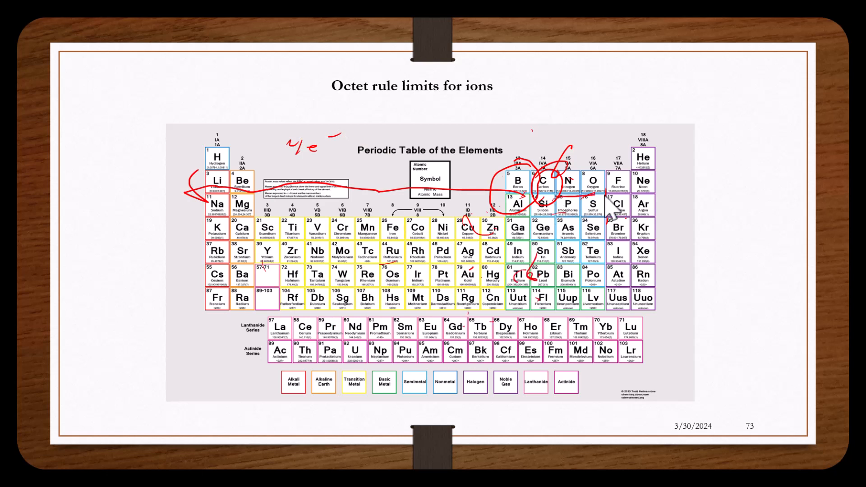
{"action": "left_click_drag", "start_coordinate": [596, 197], "coordinate": [702, 200]}
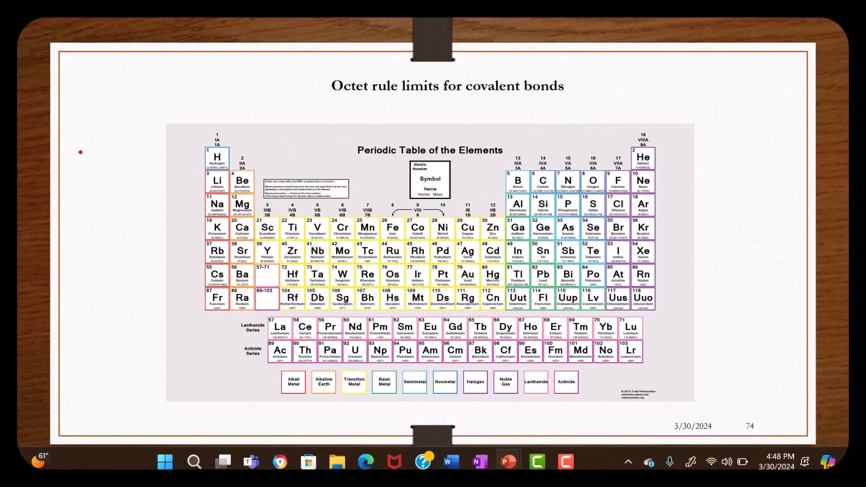
{"action": "mouse_move", "coordinate": [76, 158]}
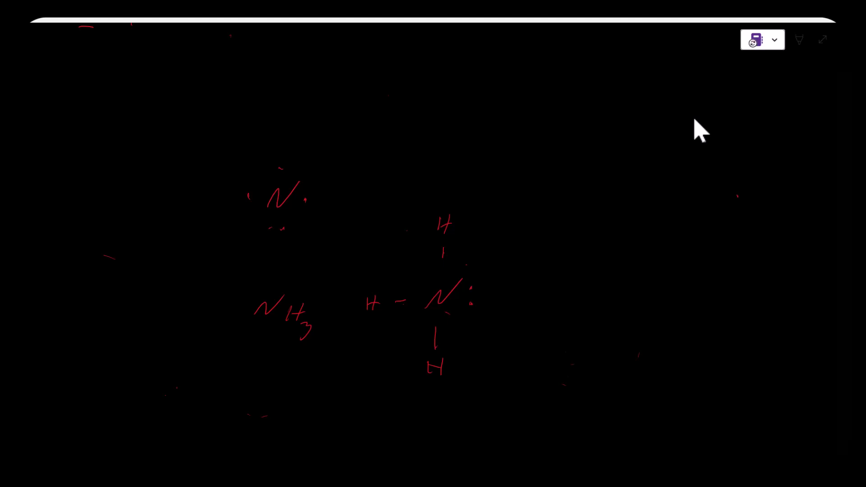
Step: Reposition the N and draw ammonium's hydrogen atoms and electron dots in red
{"action": "left_click", "coordinate": [753, 40]}
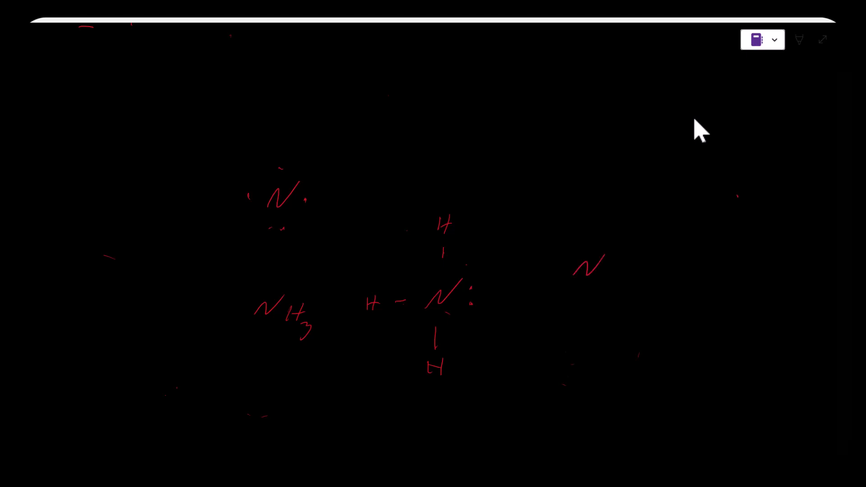
{"action": "left_click_drag", "start_coordinate": [602, 276], "coordinate": [651, 254]}
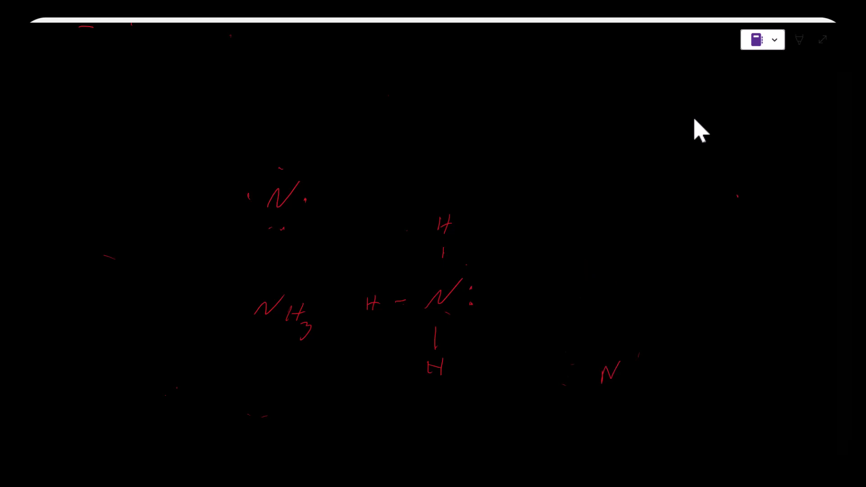
{"action": "left_click_drag", "start_coordinate": [619, 188], "coordinate": [613, 397]}
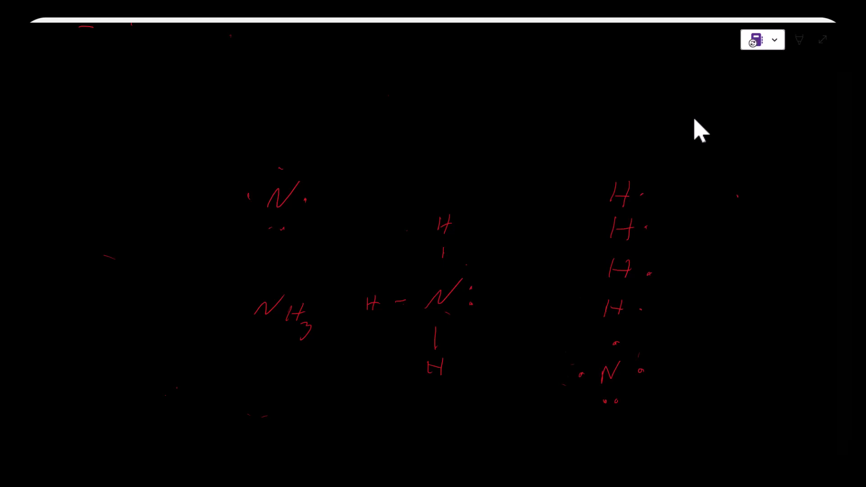
{"action": "left_click_drag", "start_coordinate": [702, 133], "coordinate": [729, 111]}
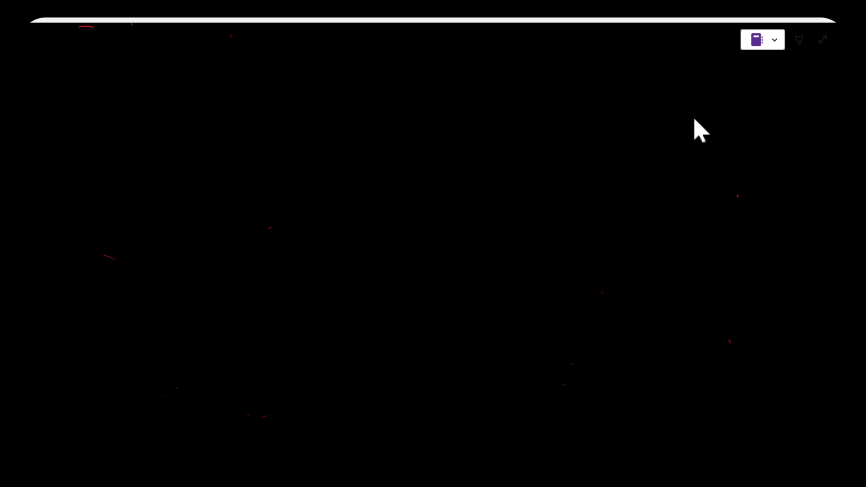
{"action": "mouse_move", "coordinate": [377, 81]}
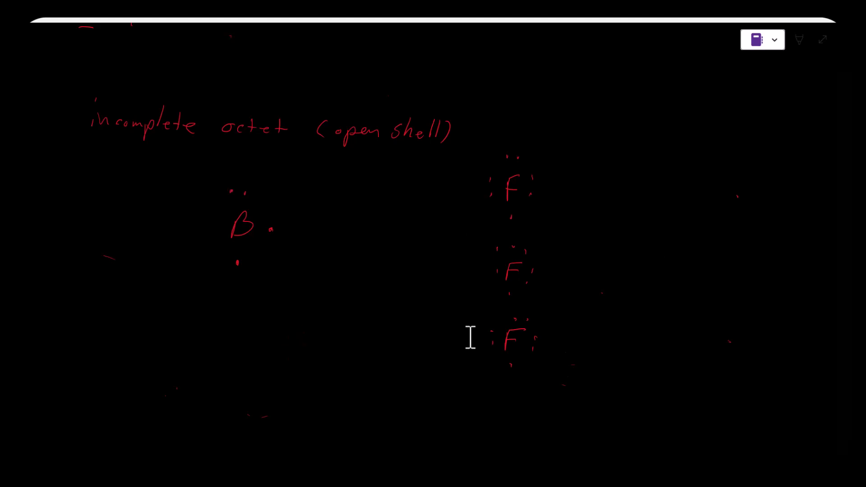
Step: Draw boron bonded to three fluorine atoms with shared electrons for BF3
{"action": "left_click_drag", "start_coordinate": [232, 166], "coordinate": [249, 166]}
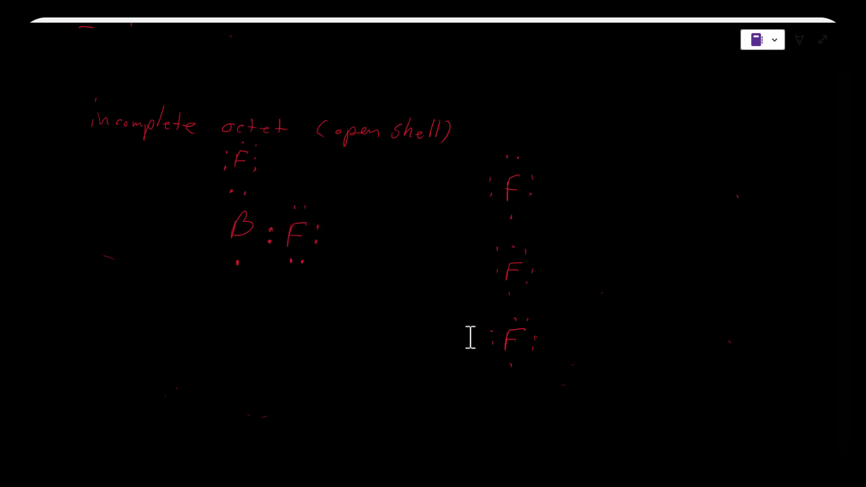
{"action": "left_click_drag", "start_coordinate": [226, 276], "coordinate": [237, 299]}
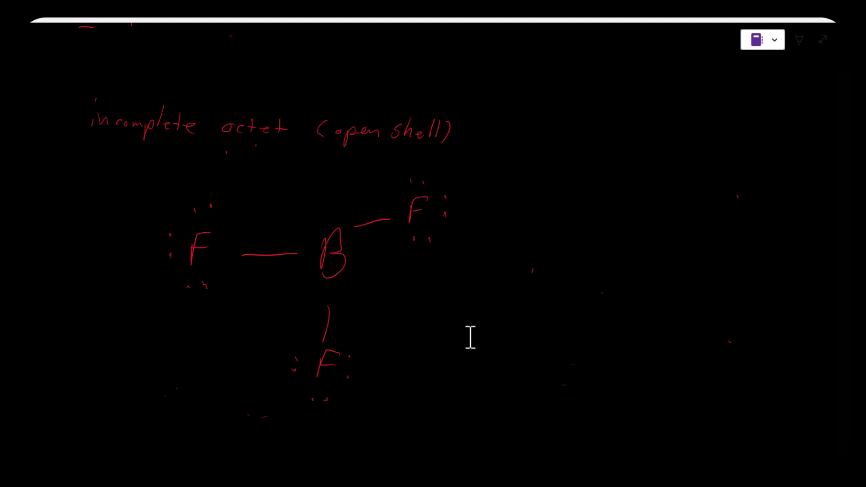
{"action": "left_click_drag", "start_coordinate": [318, 210], "coordinate": [329, 207]}
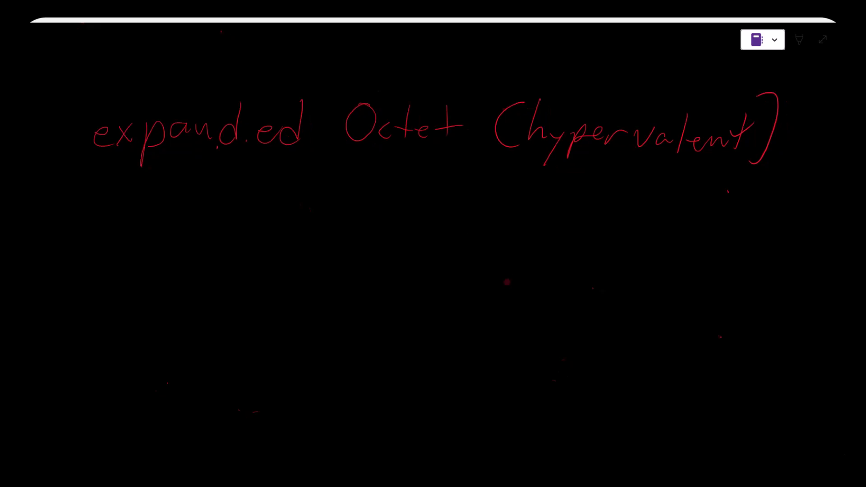
Step: Draw the central P with five bonds radiating to Cl atoms
{"action": "left_click_drag", "start_coordinate": [180, 232], "coordinate": [246, 254]}
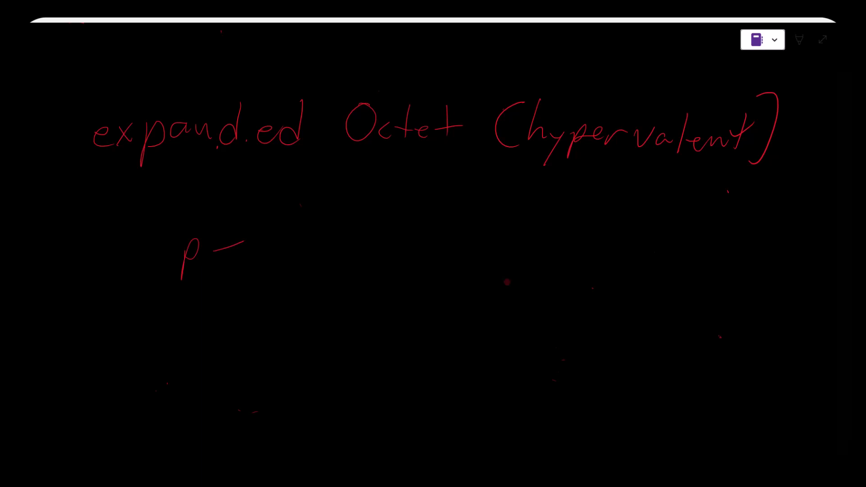
{"action": "left_click_drag", "start_coordinate": [111, 196], "coordinate": [307, 216]}
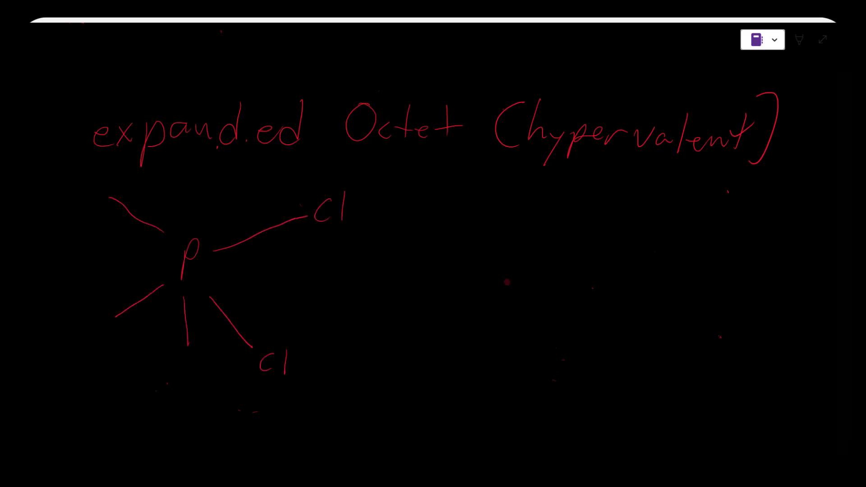
{"action": "type", "text": "Cl"}
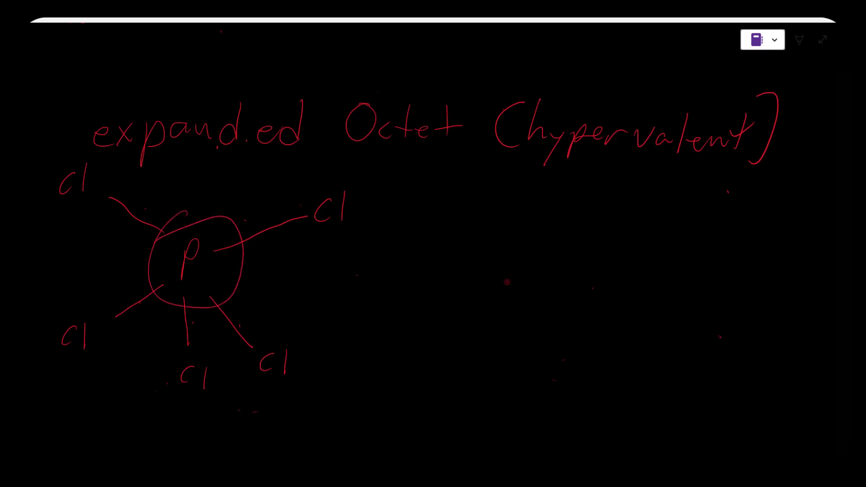
Step: Write S, 3rd and I beside the PCl5 structure
{"action": "left_click", "coordinate": [755, 40]}
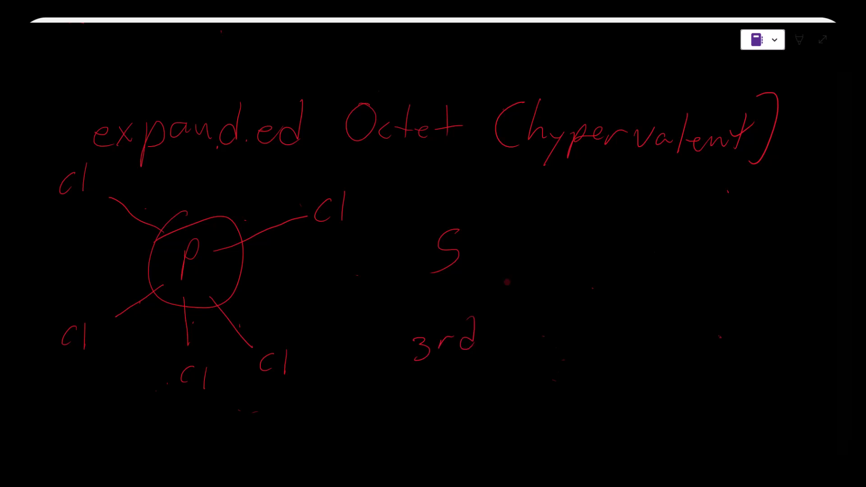
{"action": "left_click", "coordinate": [756, 40]}
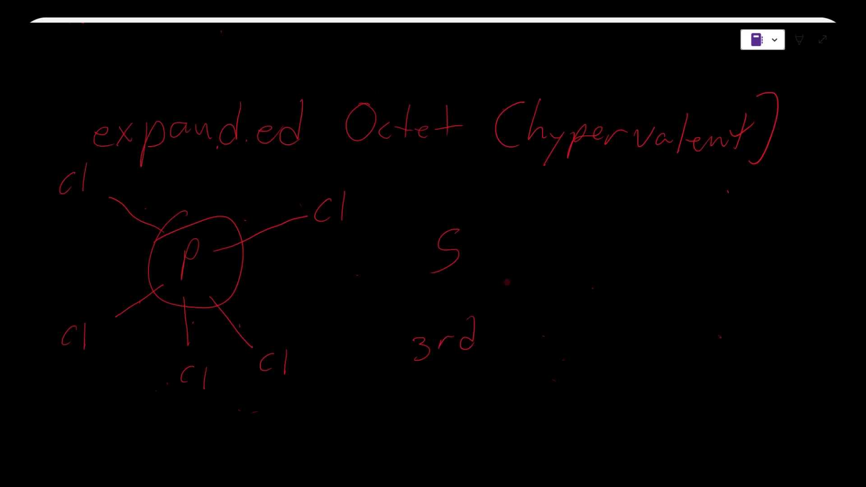
{"action": "left_click_drag", "start_coordinate": [602, 265], "coordinate": [599, 290]}
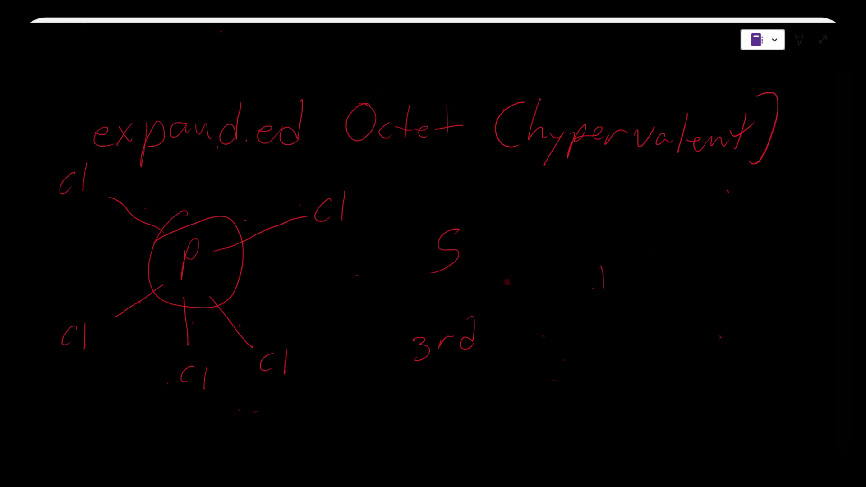
{"action": "left_click_drag", "start_coordinate": [608, 243], "coordinate": [613, 276]}
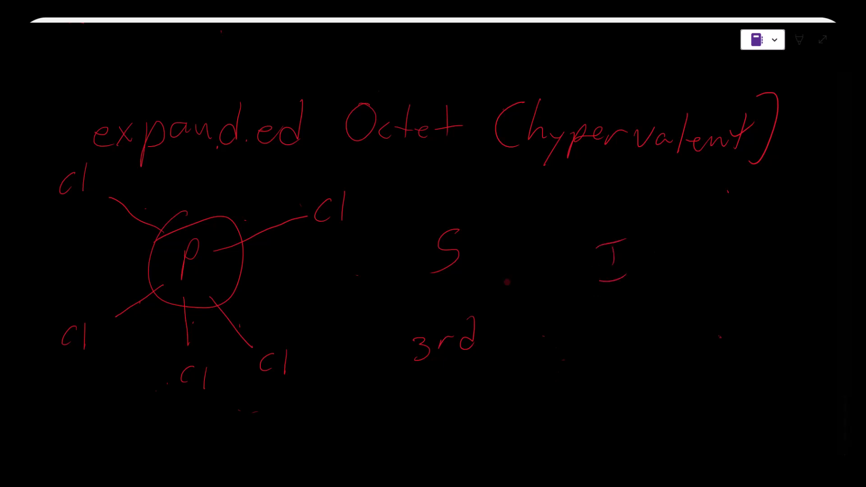